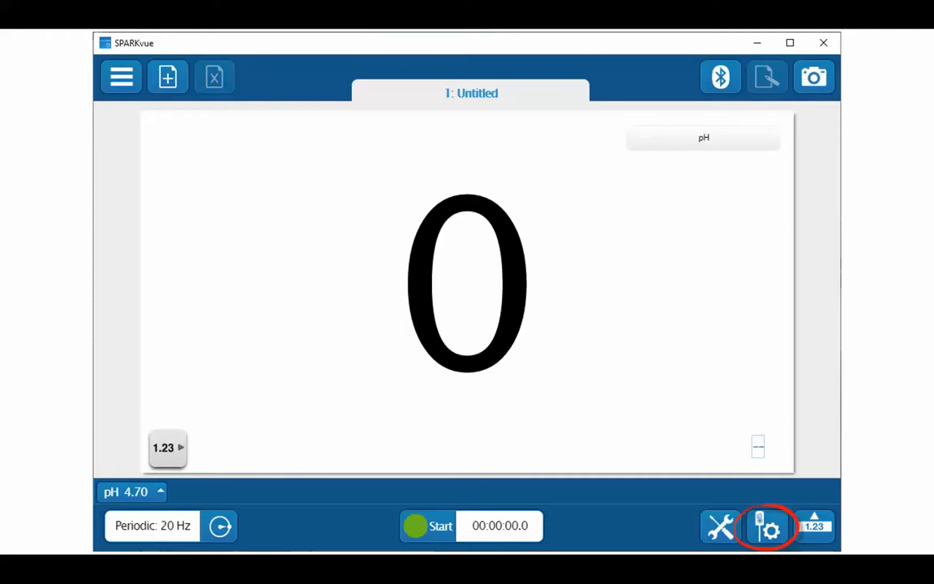
Step: Open Hardware Setup to list the Wireless pH Sensor's Voltage, pH and Configure ISE measurements
left_click(766, 525)
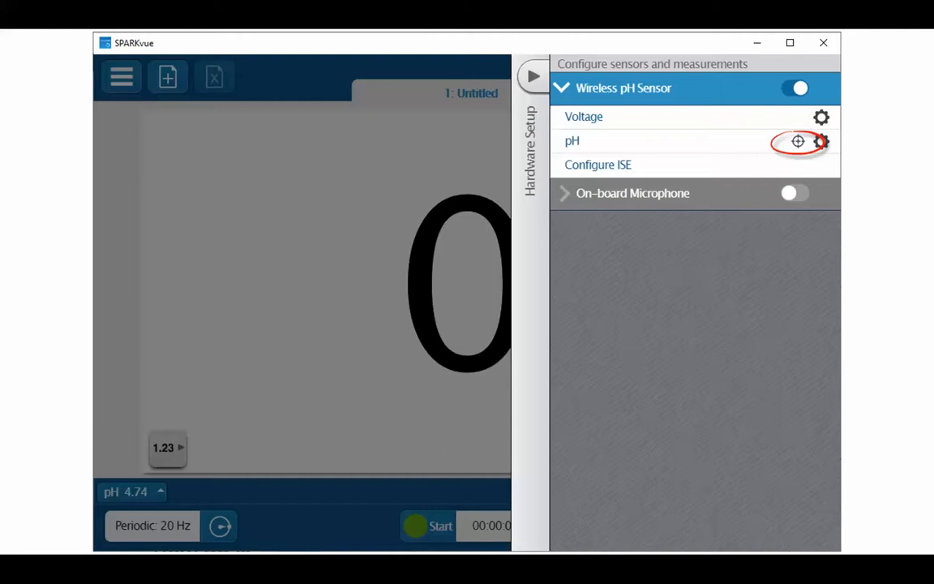
Step: Calibrate pH with the 2-point slope-and-offset method, reaching Enter Values for pH 4 and 10
left_click(798, 141)
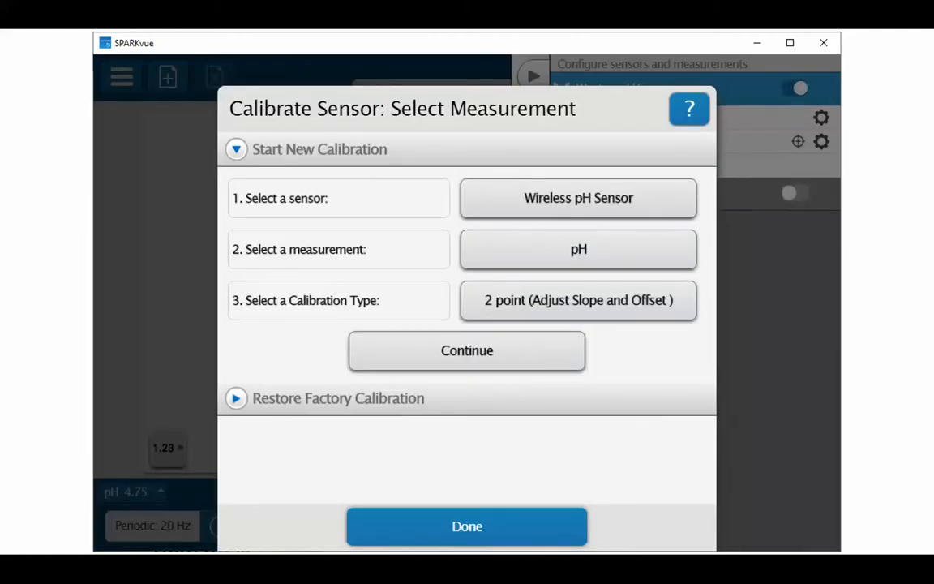
left_click(467, 350)
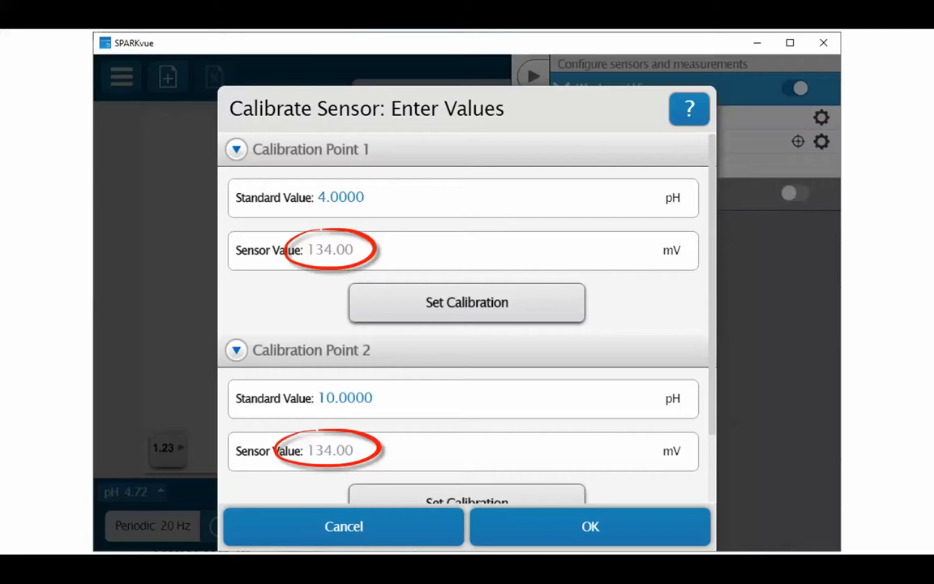